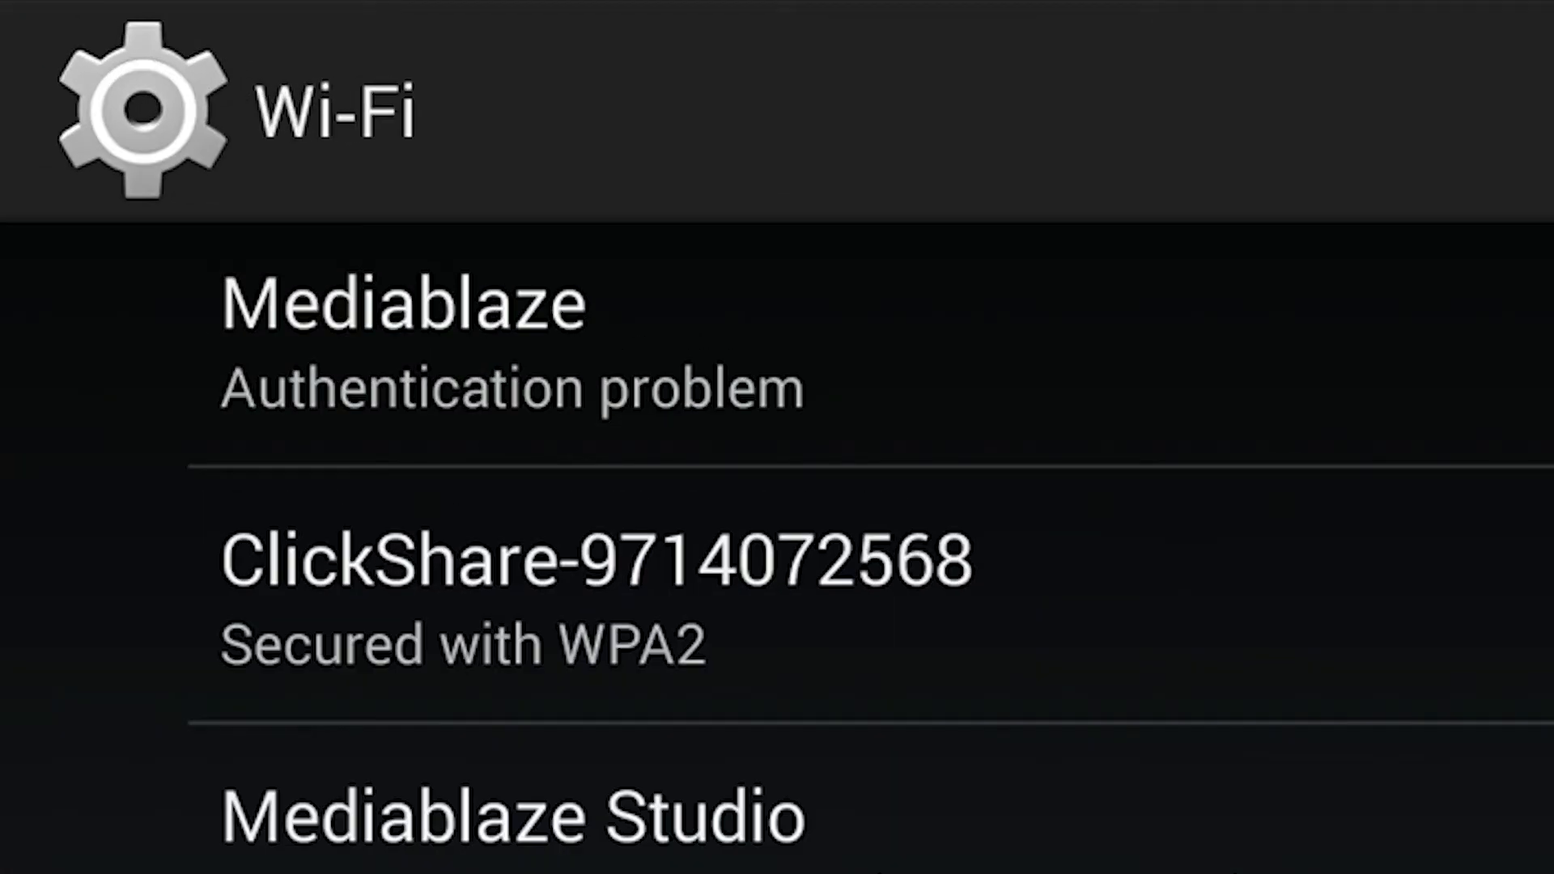
Forget the Mediablaze network that shows an authentication problem.
click(409, 318)
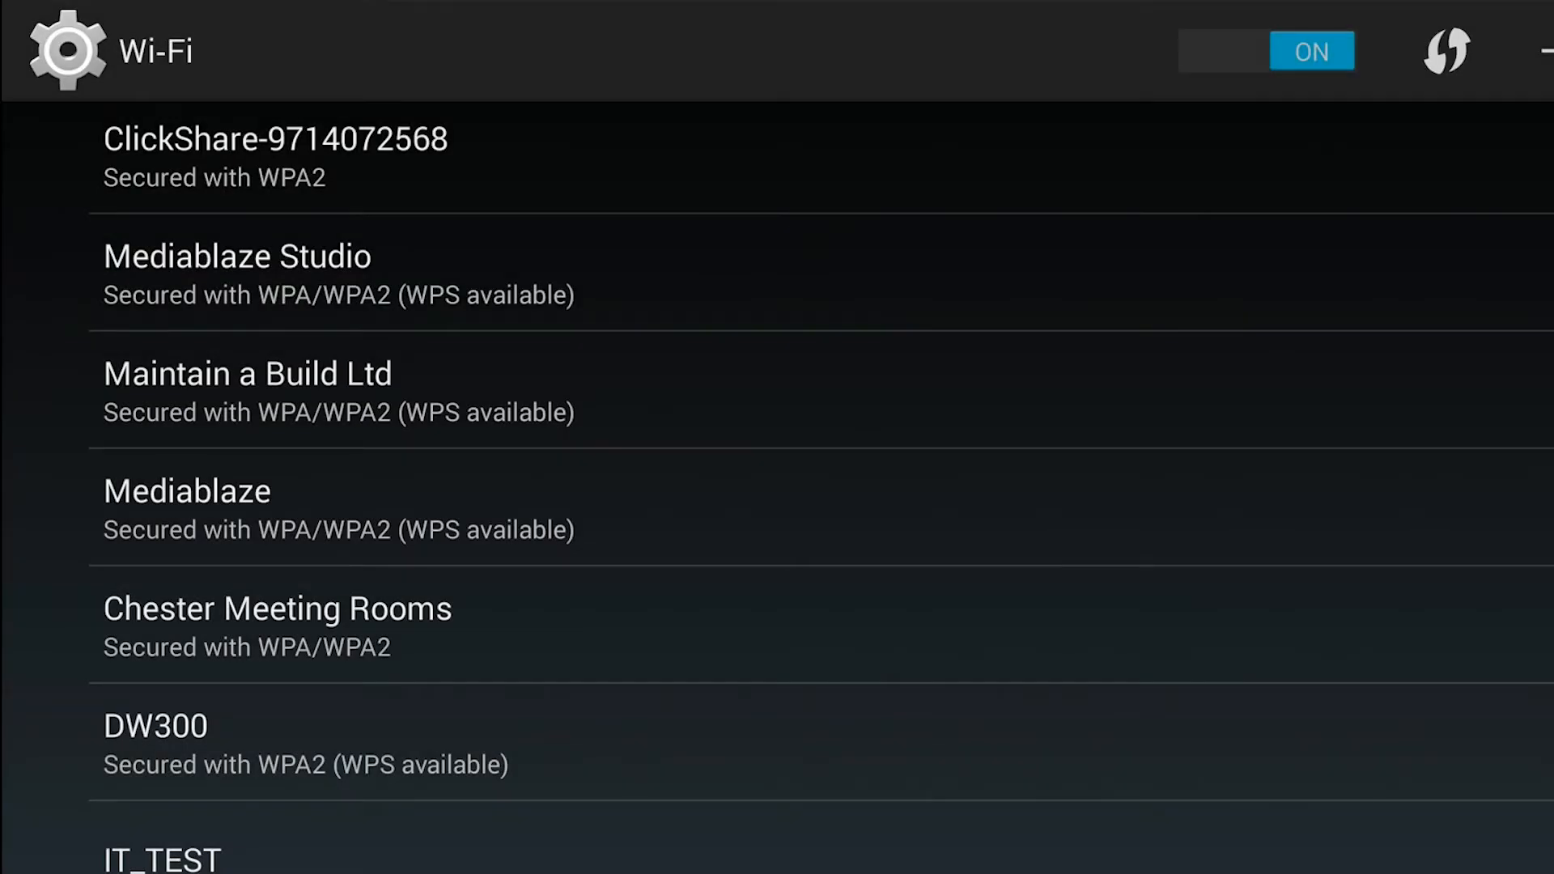
click(189, 492)
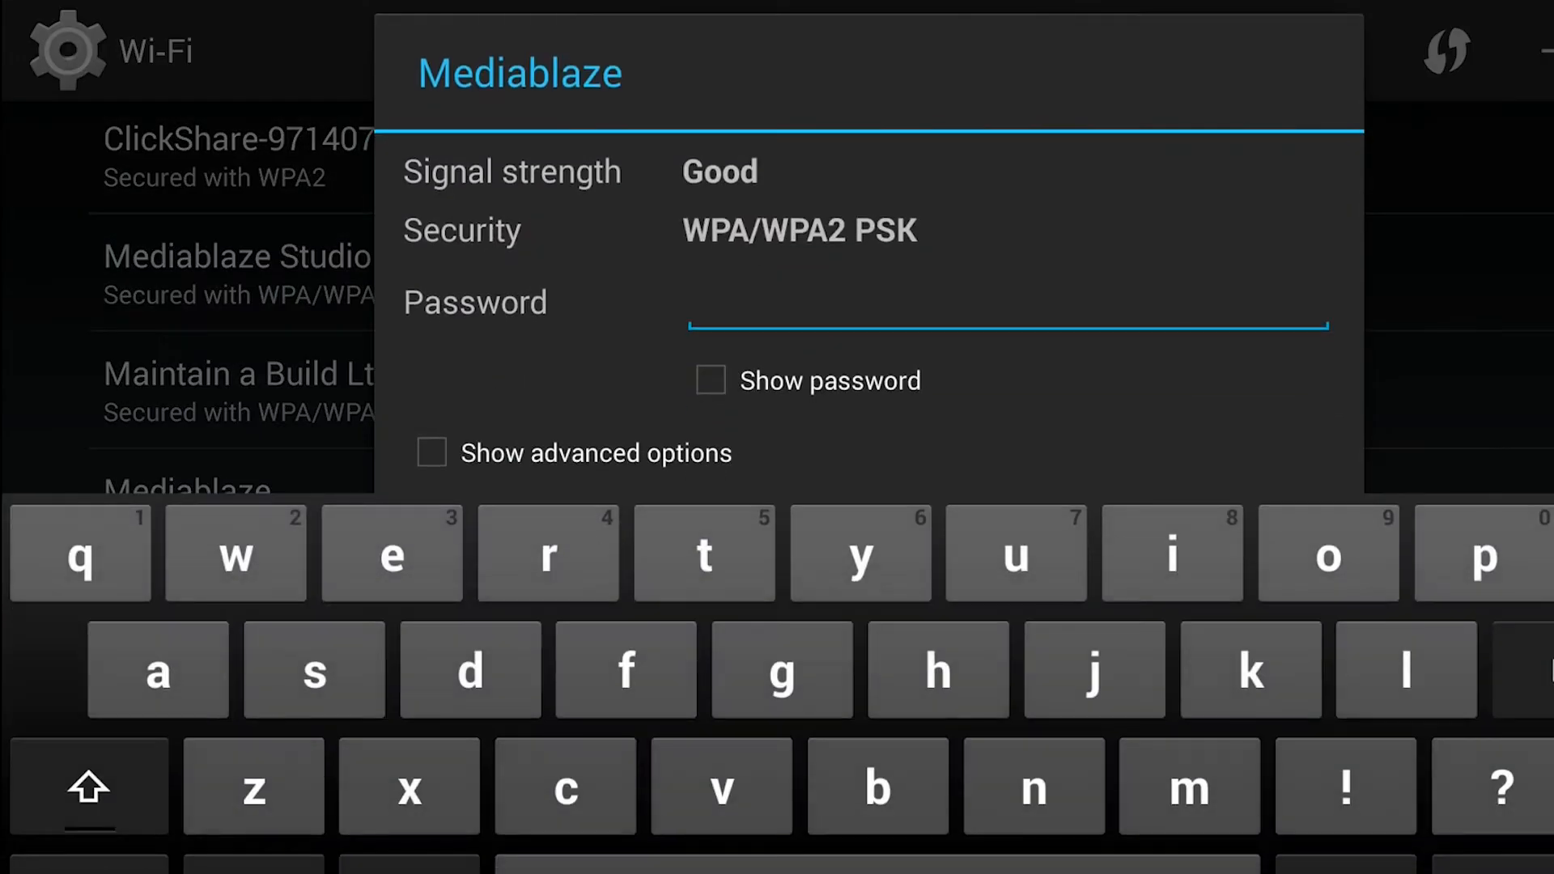
click(711, 381)
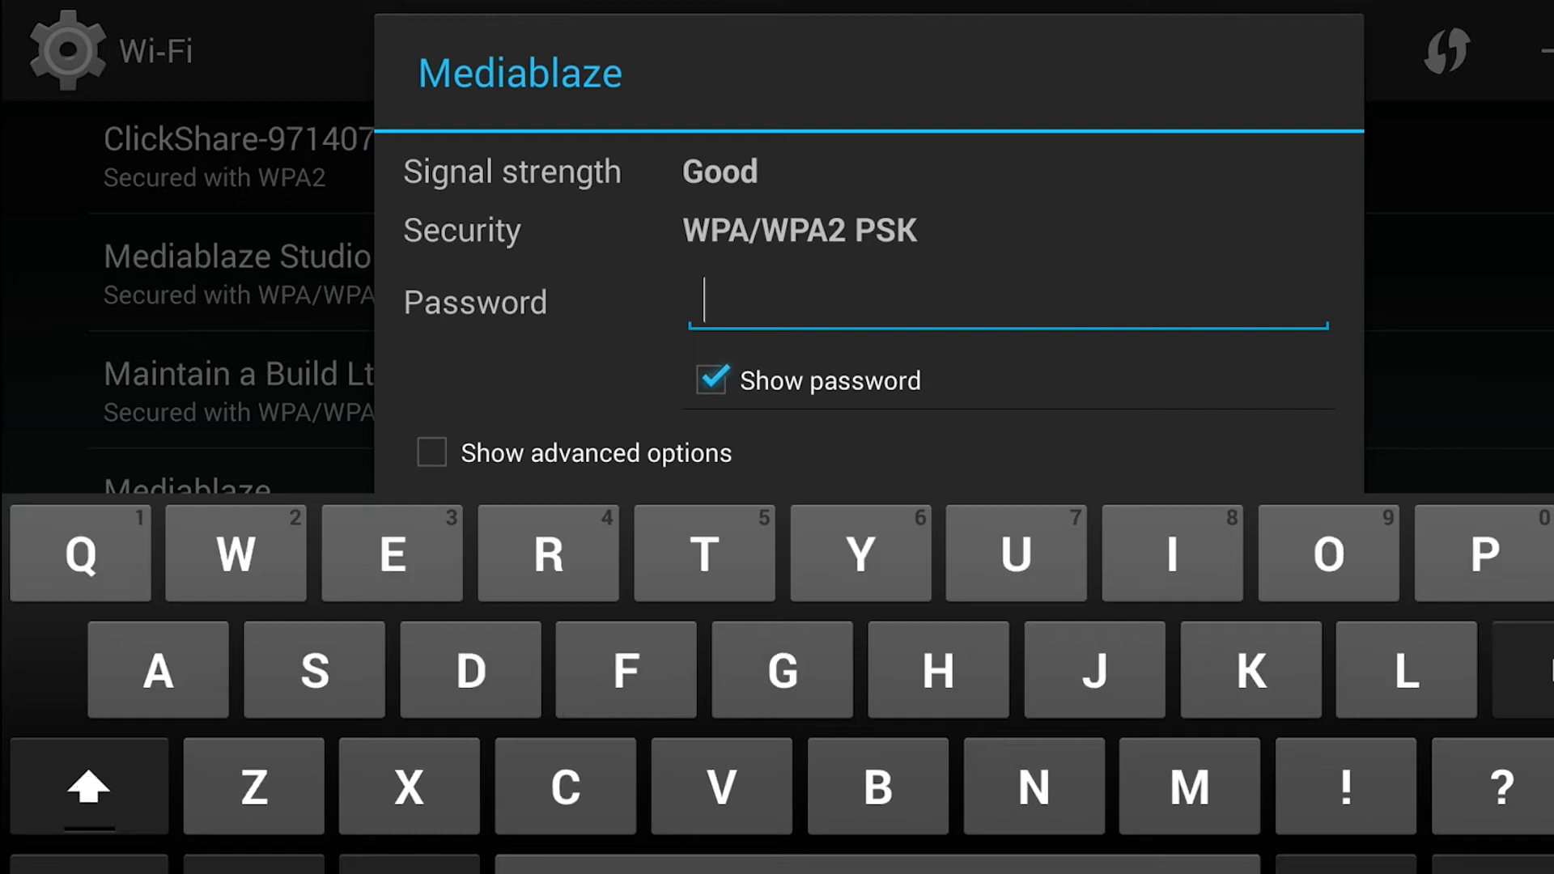
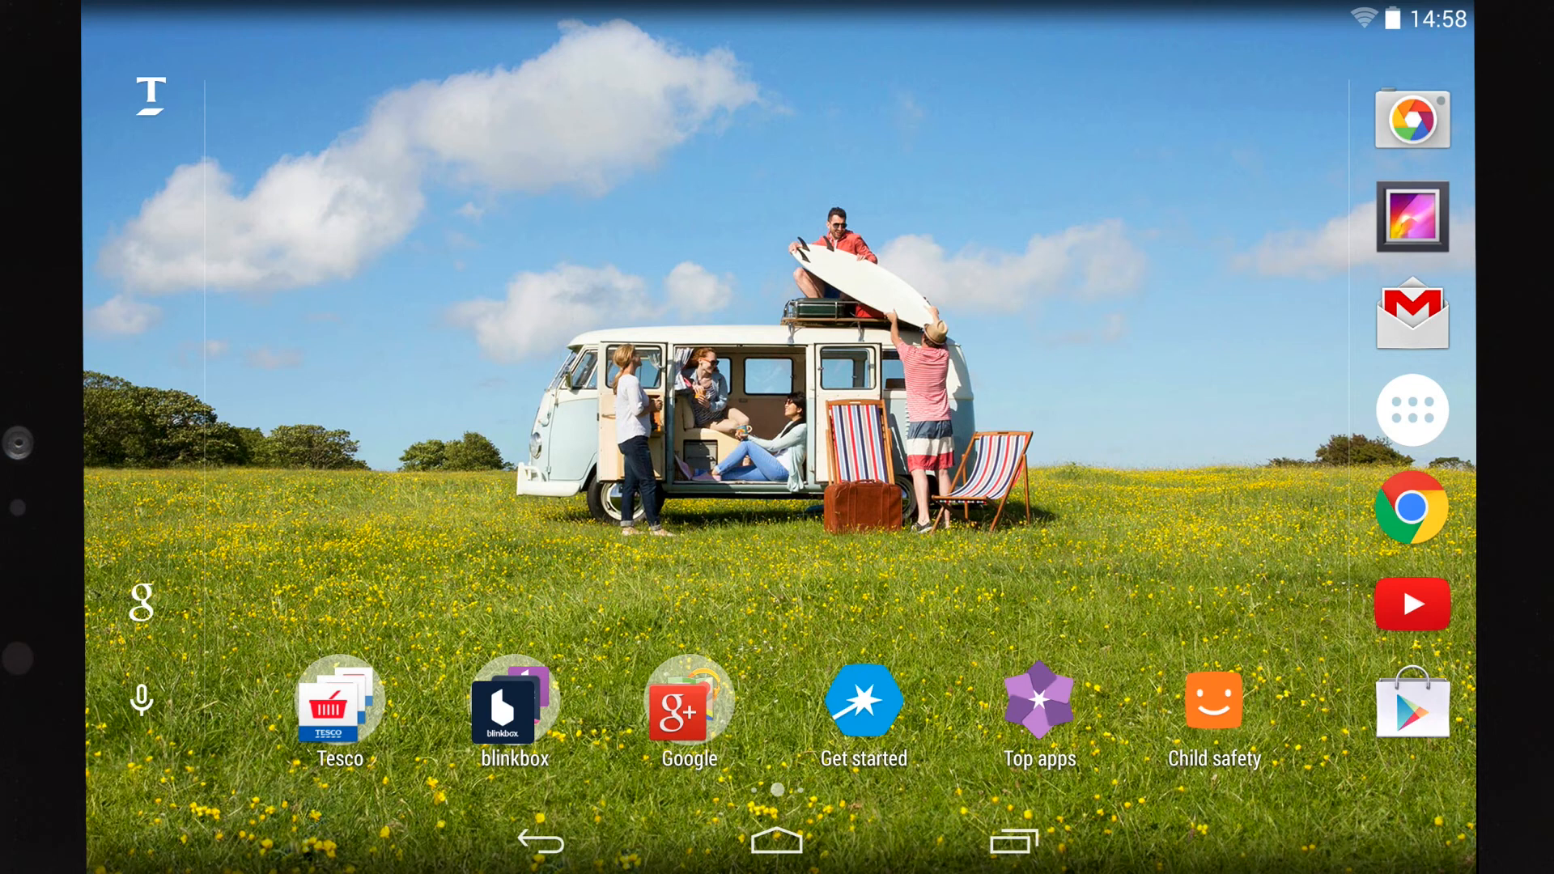
Check connectivity in Chrome, then bring up the Wi-Fi settings from Quick Settings.
click(1413, 507)
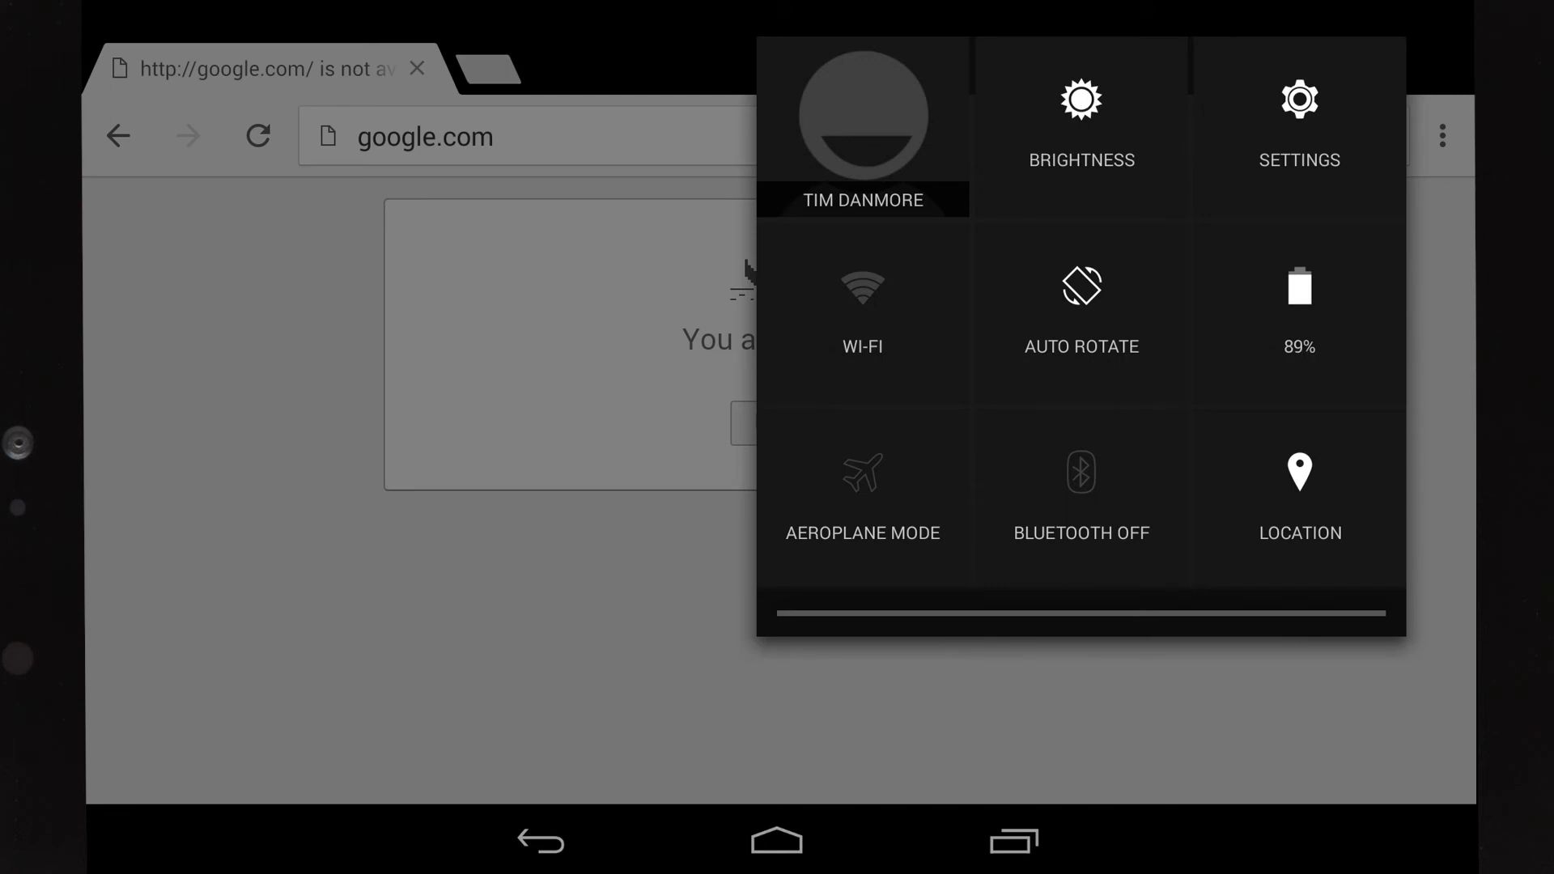
click(862, 311)
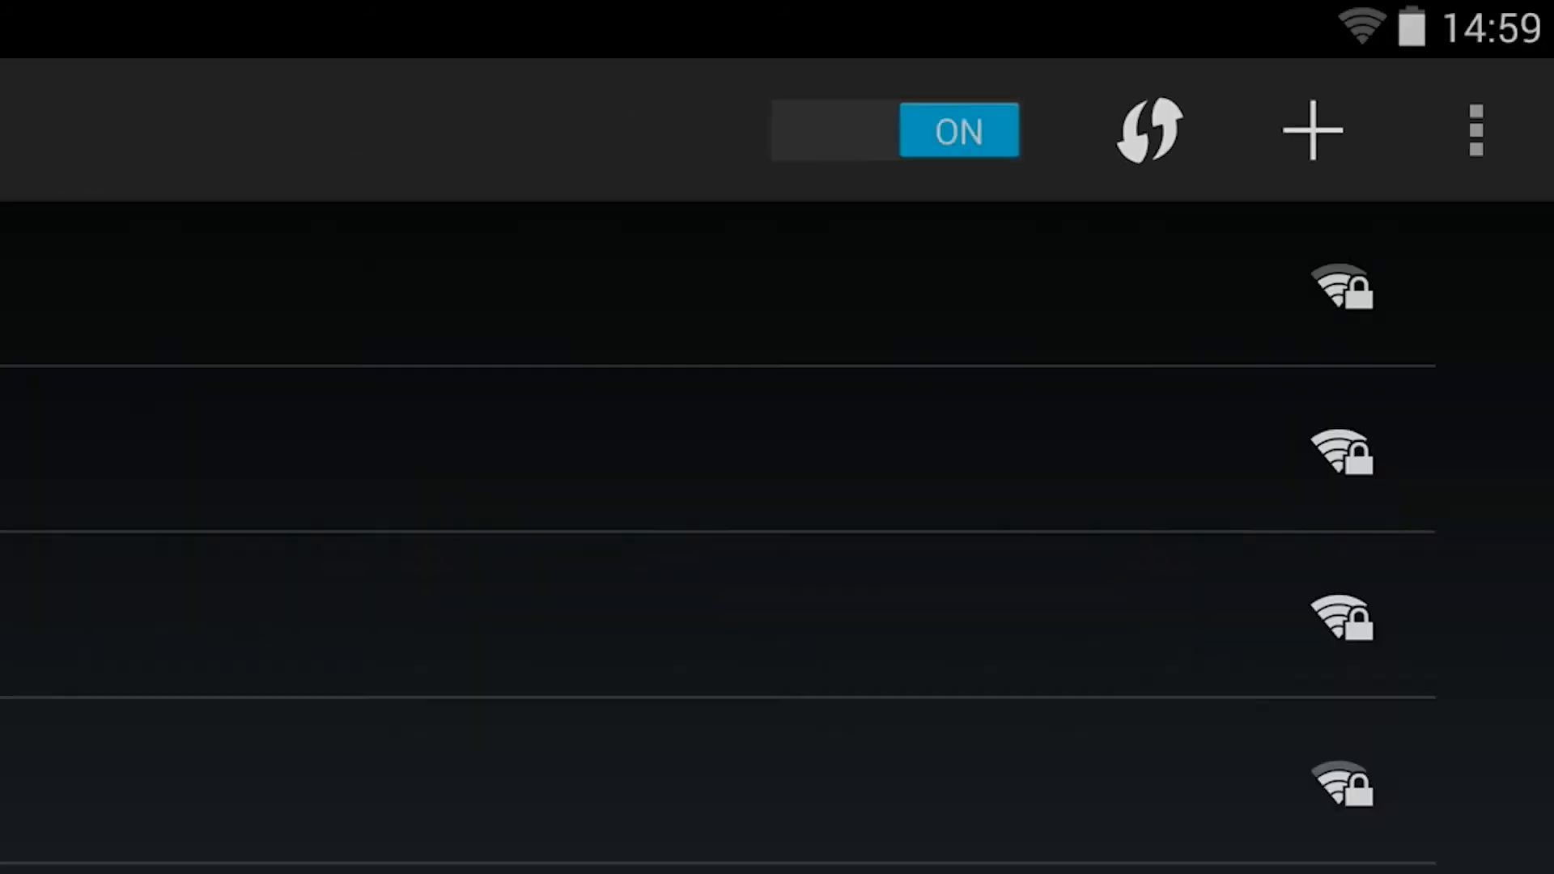
Connect to Mediablaze from its network details in the Wi-Fi list.
click(162, 170)
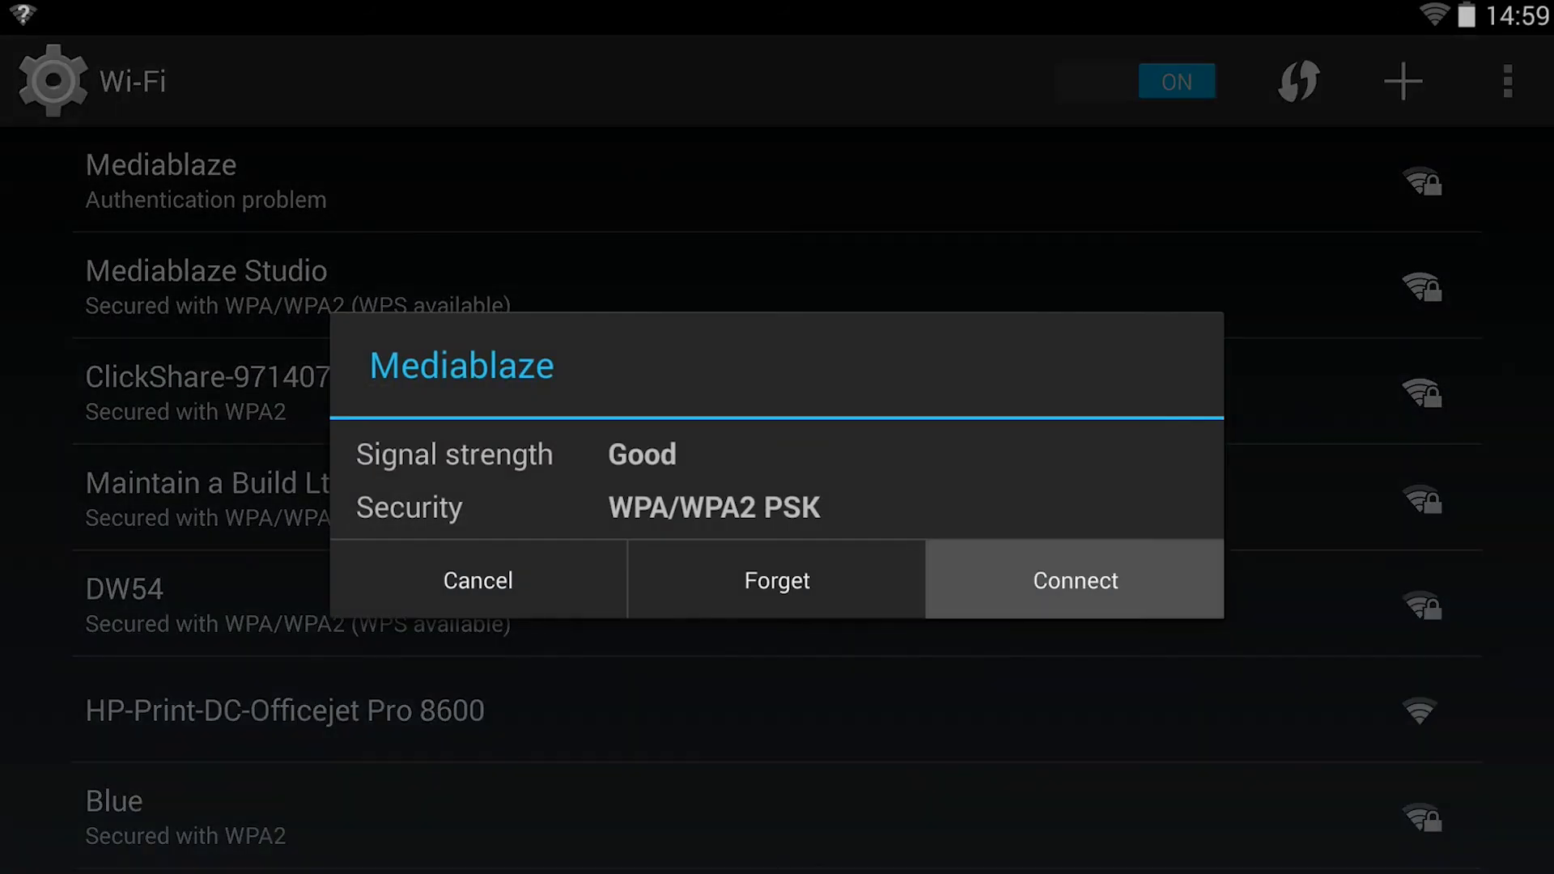
click(1075, 580)
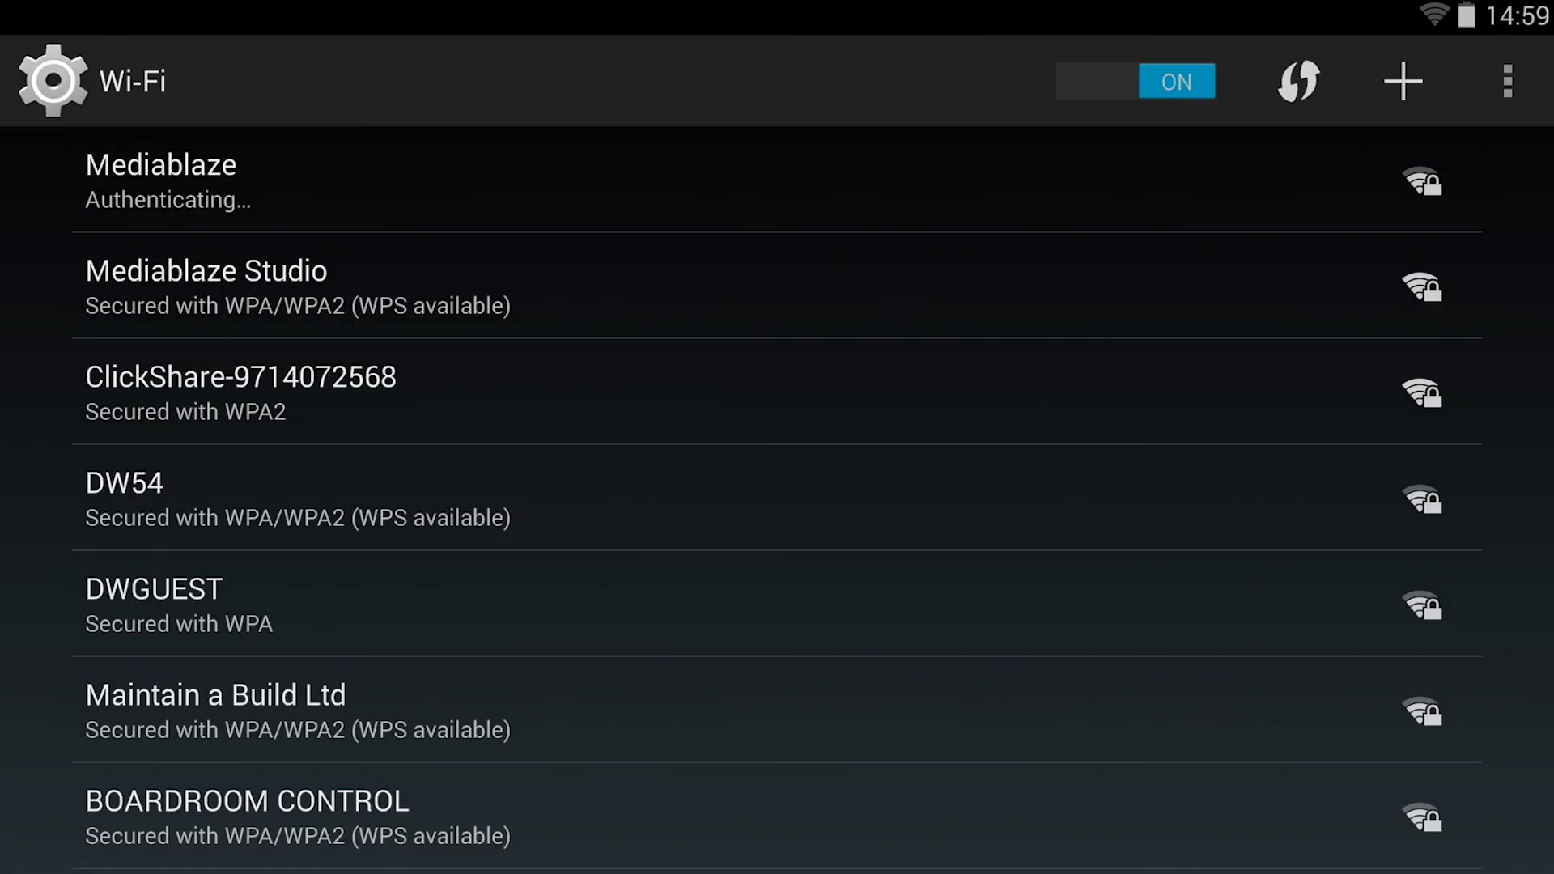